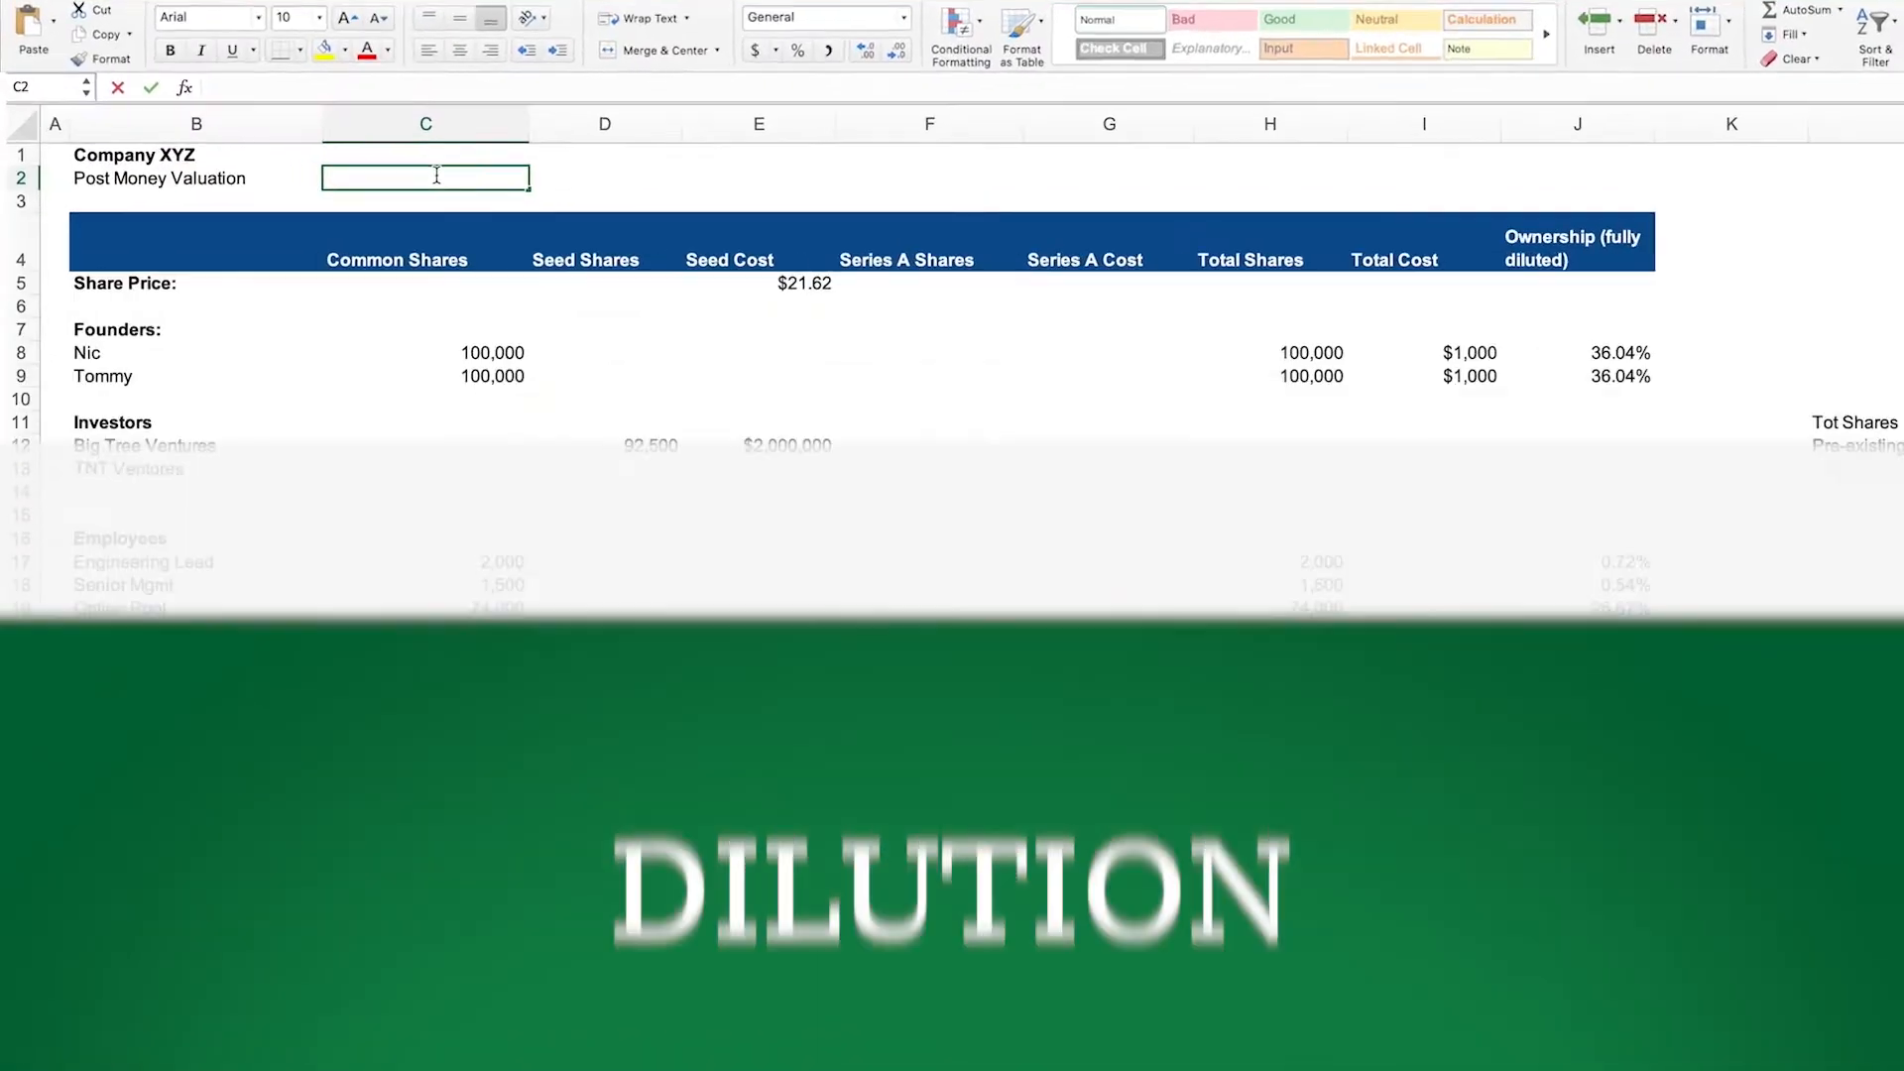
pyautogui.write('100000')
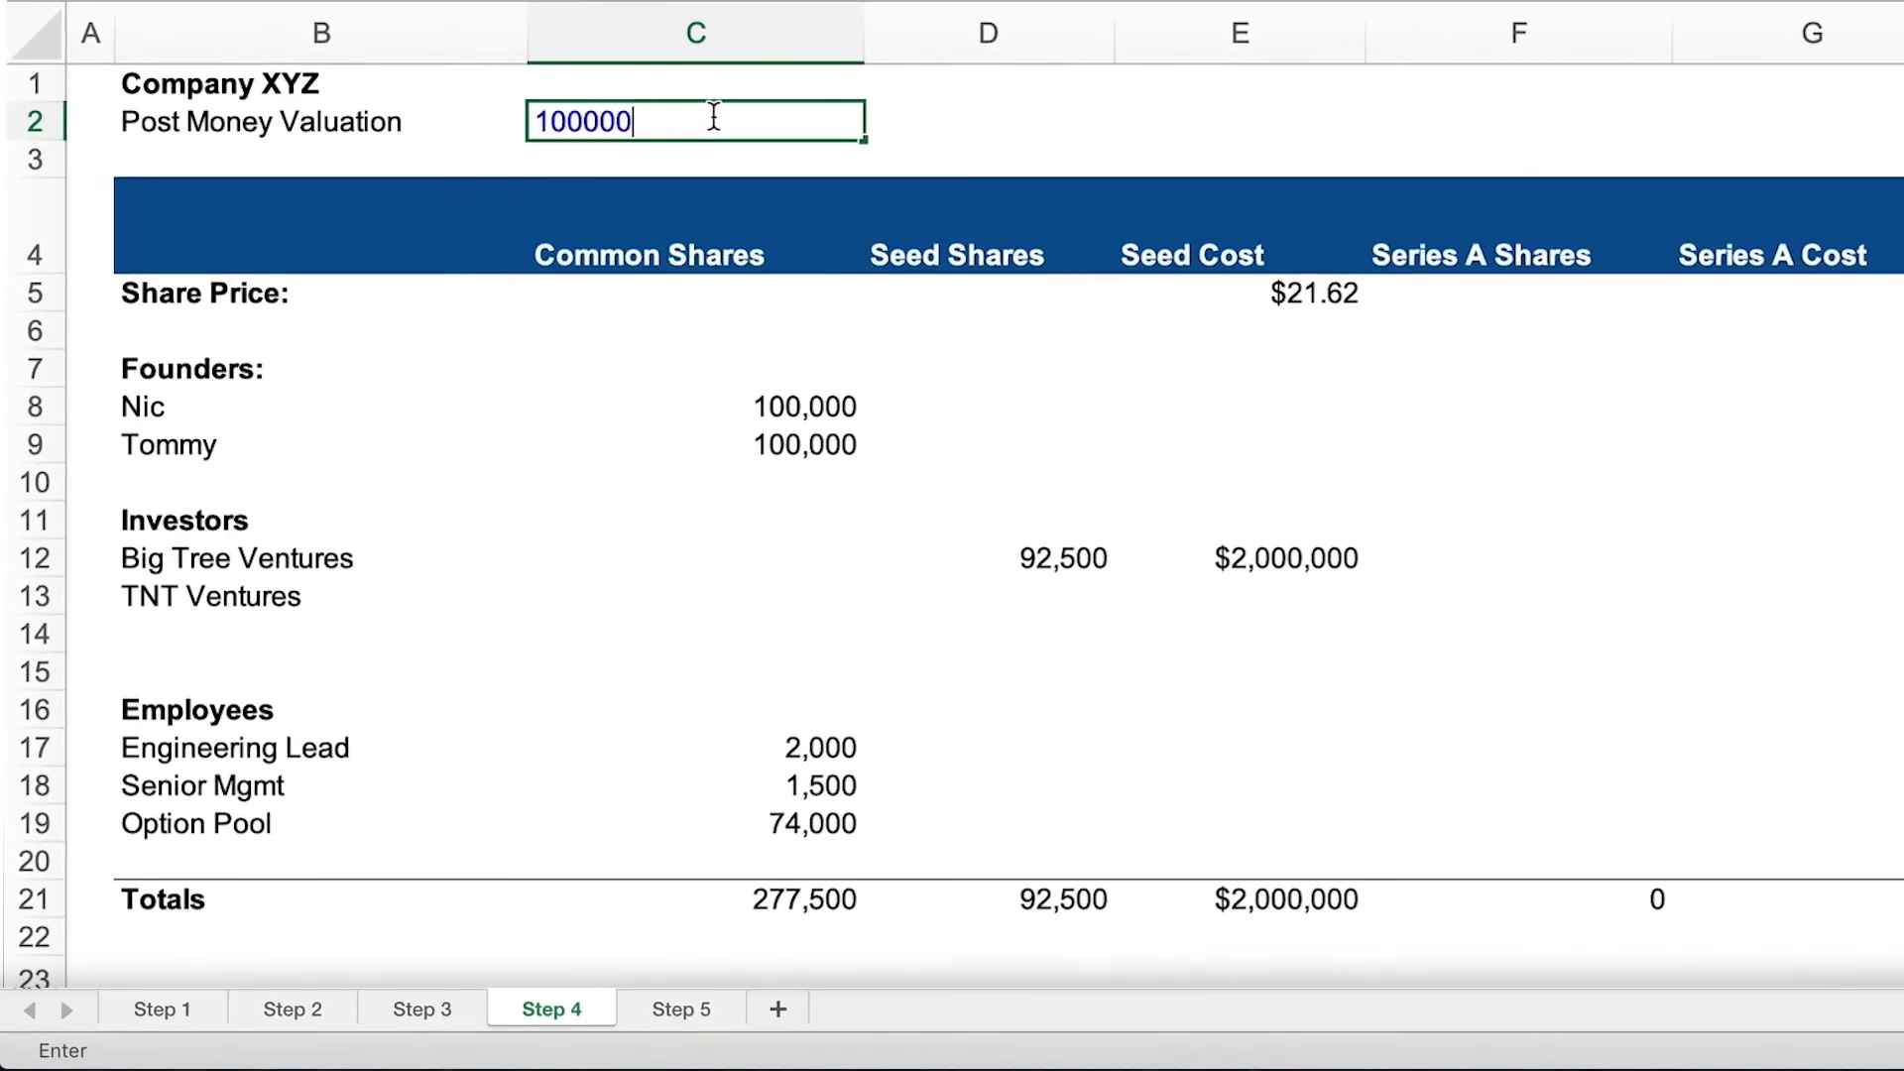